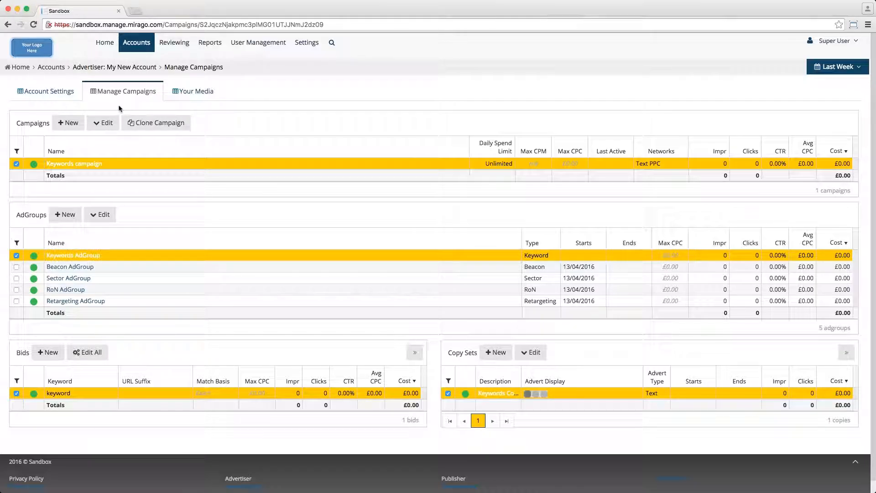
Select the Keywords campaign and open it for editing.
{"action": "left_click", "coordinate": [73, 162]}
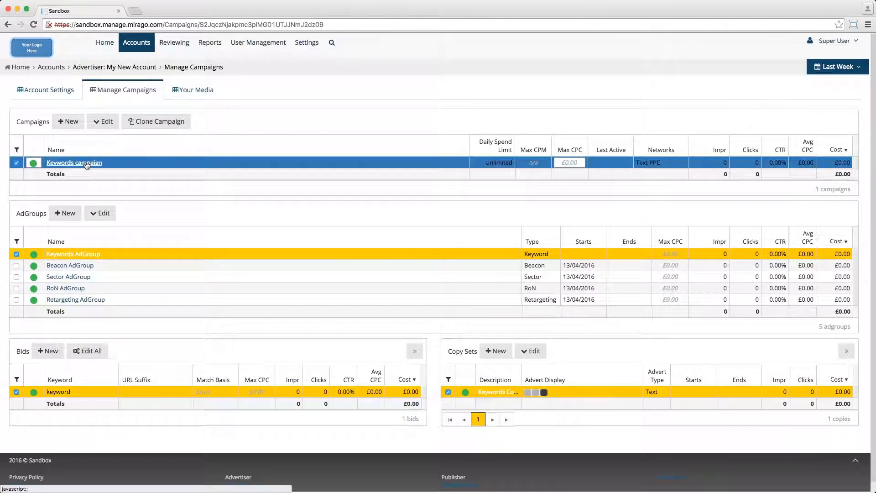
{"action": "left_click", "coordinate": [107, 119]}
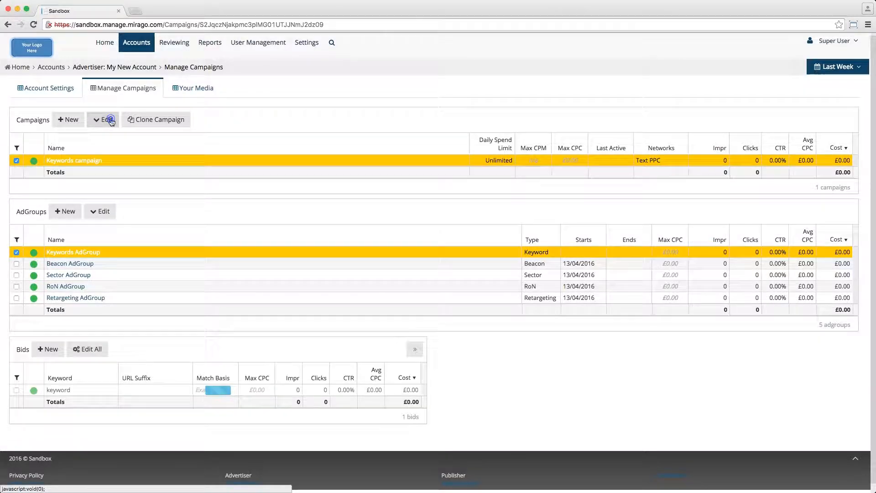
{"action": "left_click", "coordinate": [106, 119]}
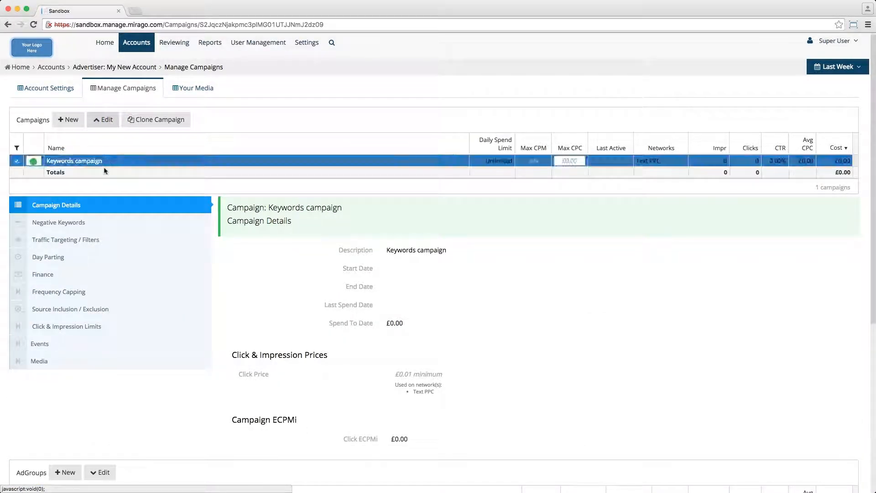
Show the Keywords campaign's Traffic Targeting / Filters settings and switch on location targeting.
{"action": "left_click", "coordinate": [65, 239]}
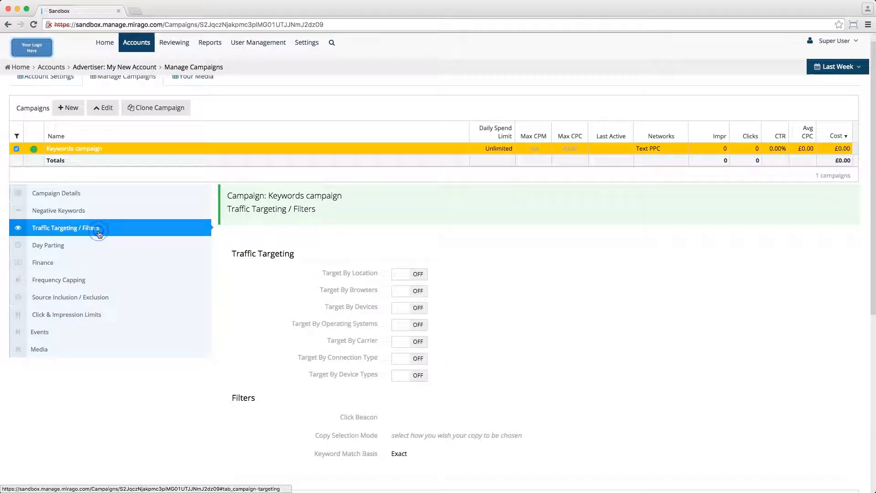
{"action": "left_click", "coordinate": [408, 274]}
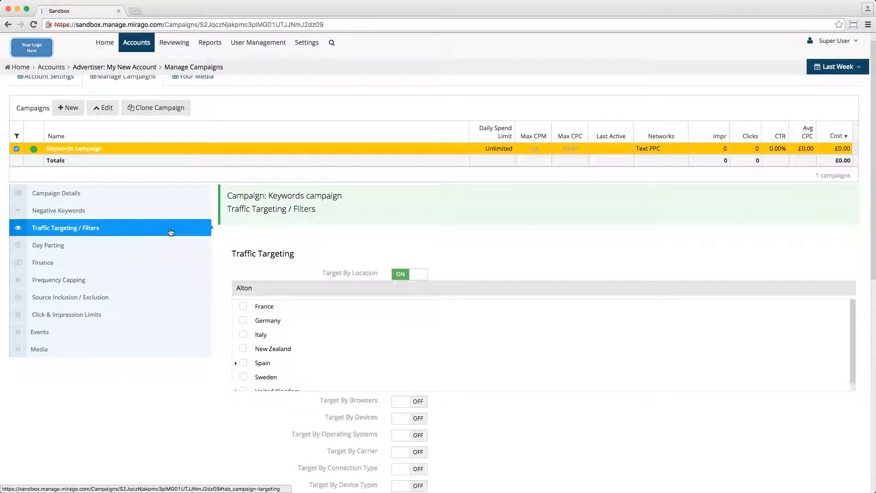
{"action": "mouse_move", "coordinate": [441, 278]}
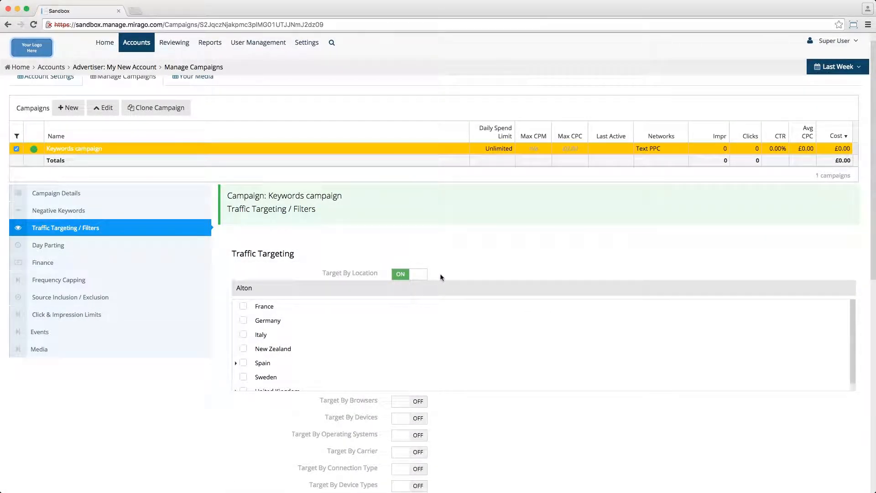
{"action": "scroll", "scroll_direction": "down", "scroll_amount": 3}
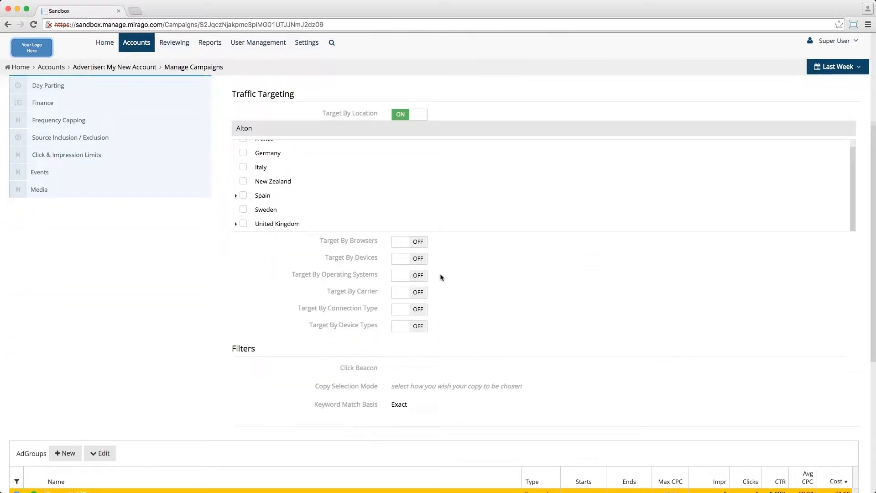
Switch Target By Device Types on and tick Mobile as the device type.
{"action": "left_click", "coordinate": [409, 326]}
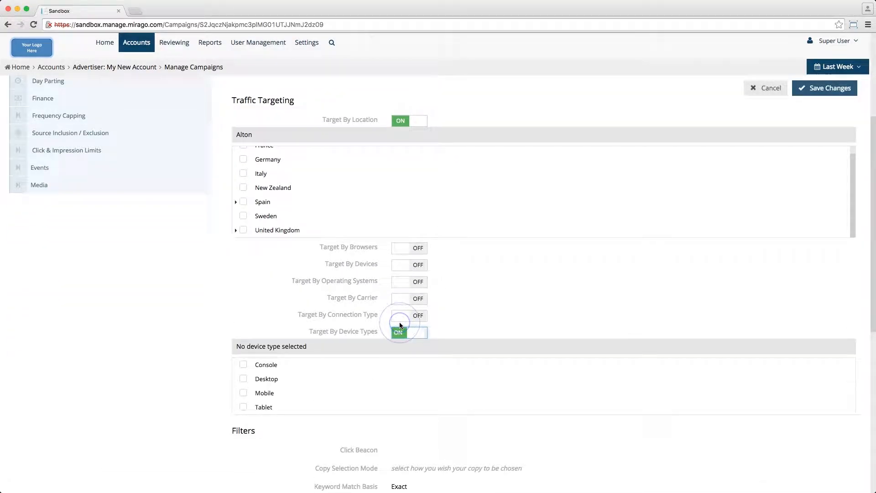
{"action": "scroll", "scroll_direction": "down", "scroll_amount": 3}
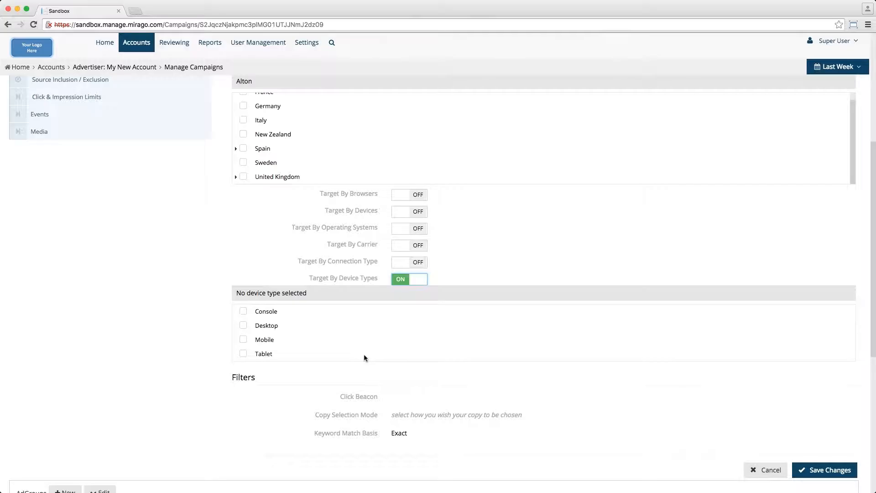
{"action": "scroll", "scroll_direction": "down", "scroll_amount": 3}
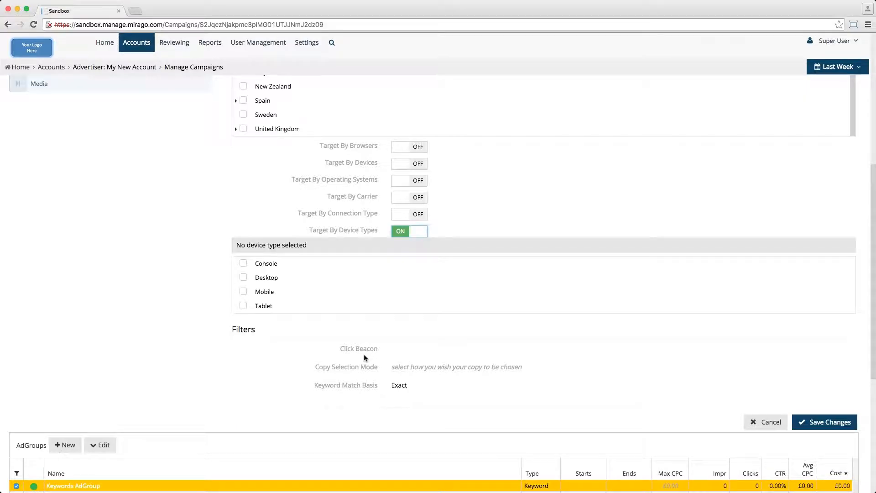
{"action": "mouse_move", "coordinate": [359, 355]}
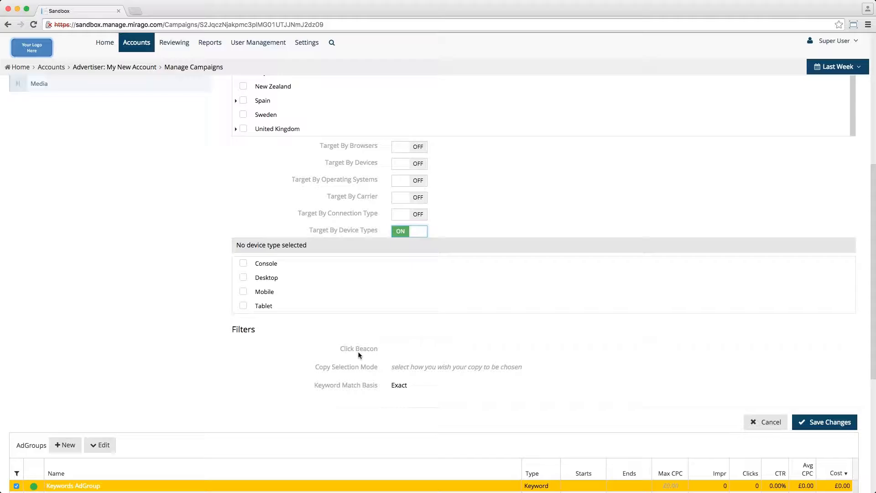
{"action": "left_click", "coordinate": [244, 291]}
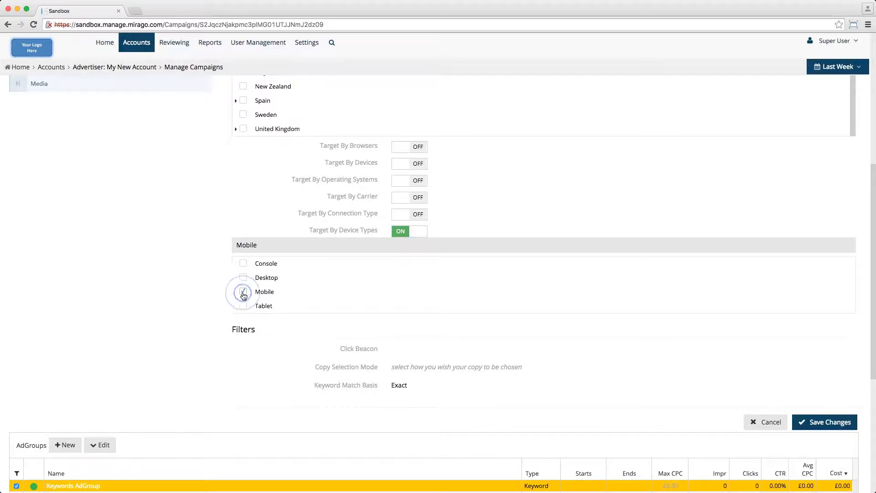